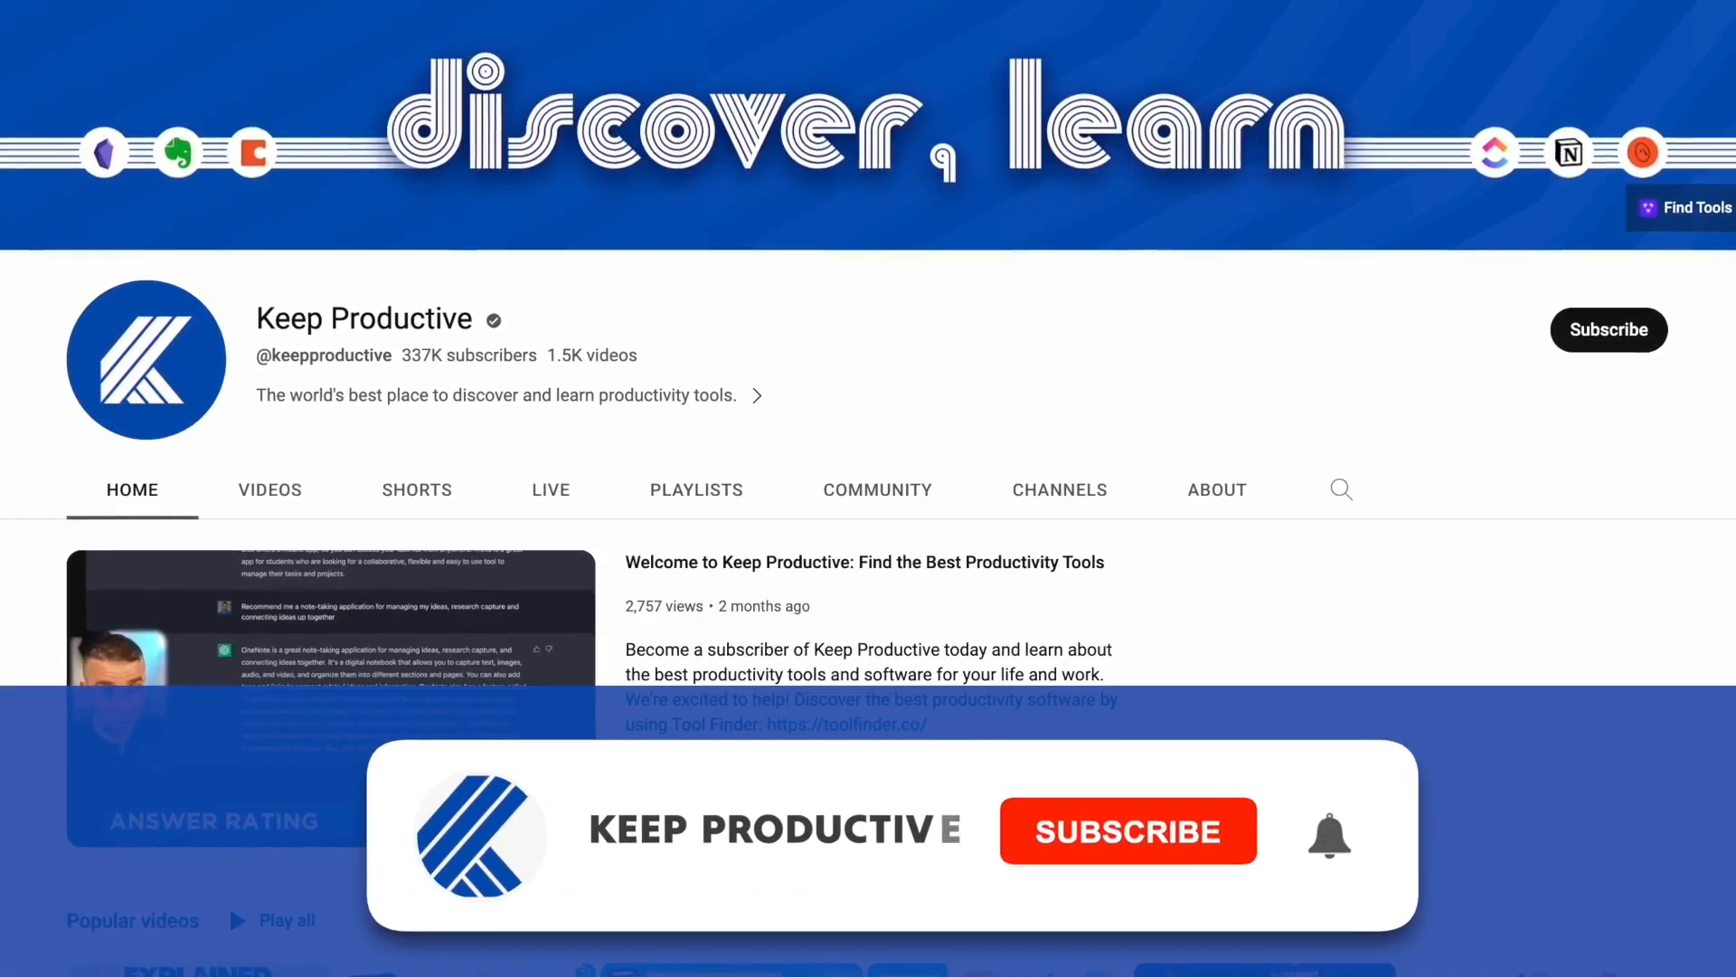
# Subscribe to the Keep Productive channel with notifications turned on
pyautogui.click(1127, 830)
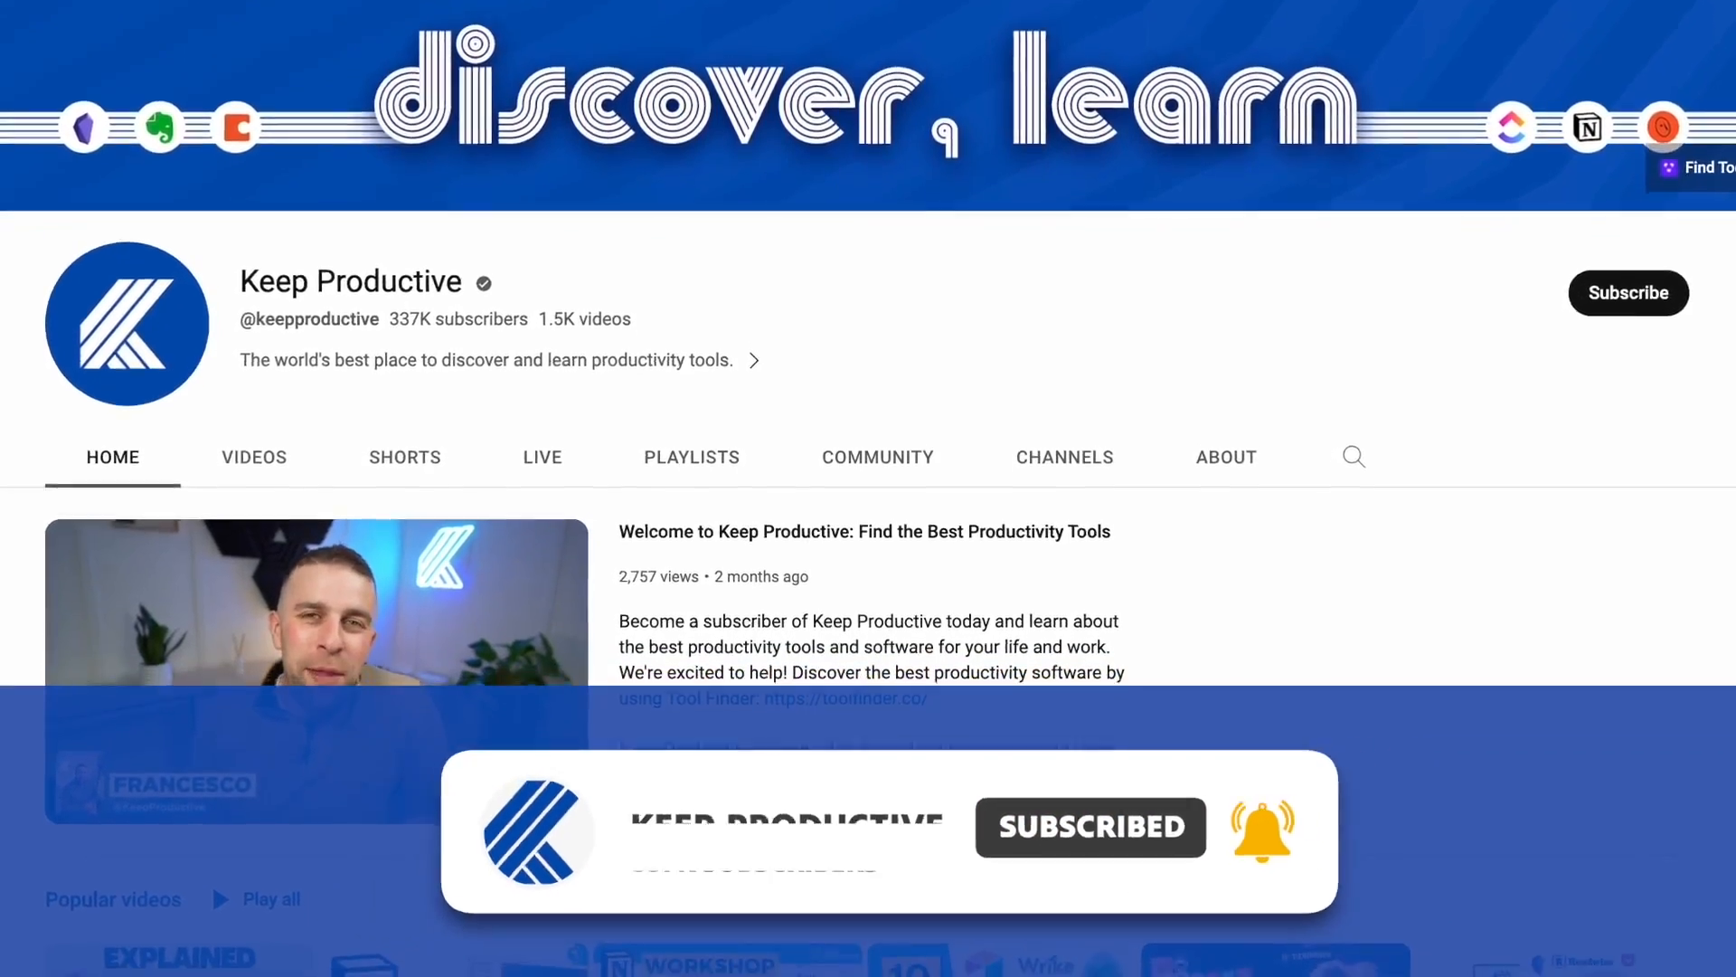
# Open the Tool Finder homepage and scroll down through the trending tool cards
pyautogui.click(771, 697)
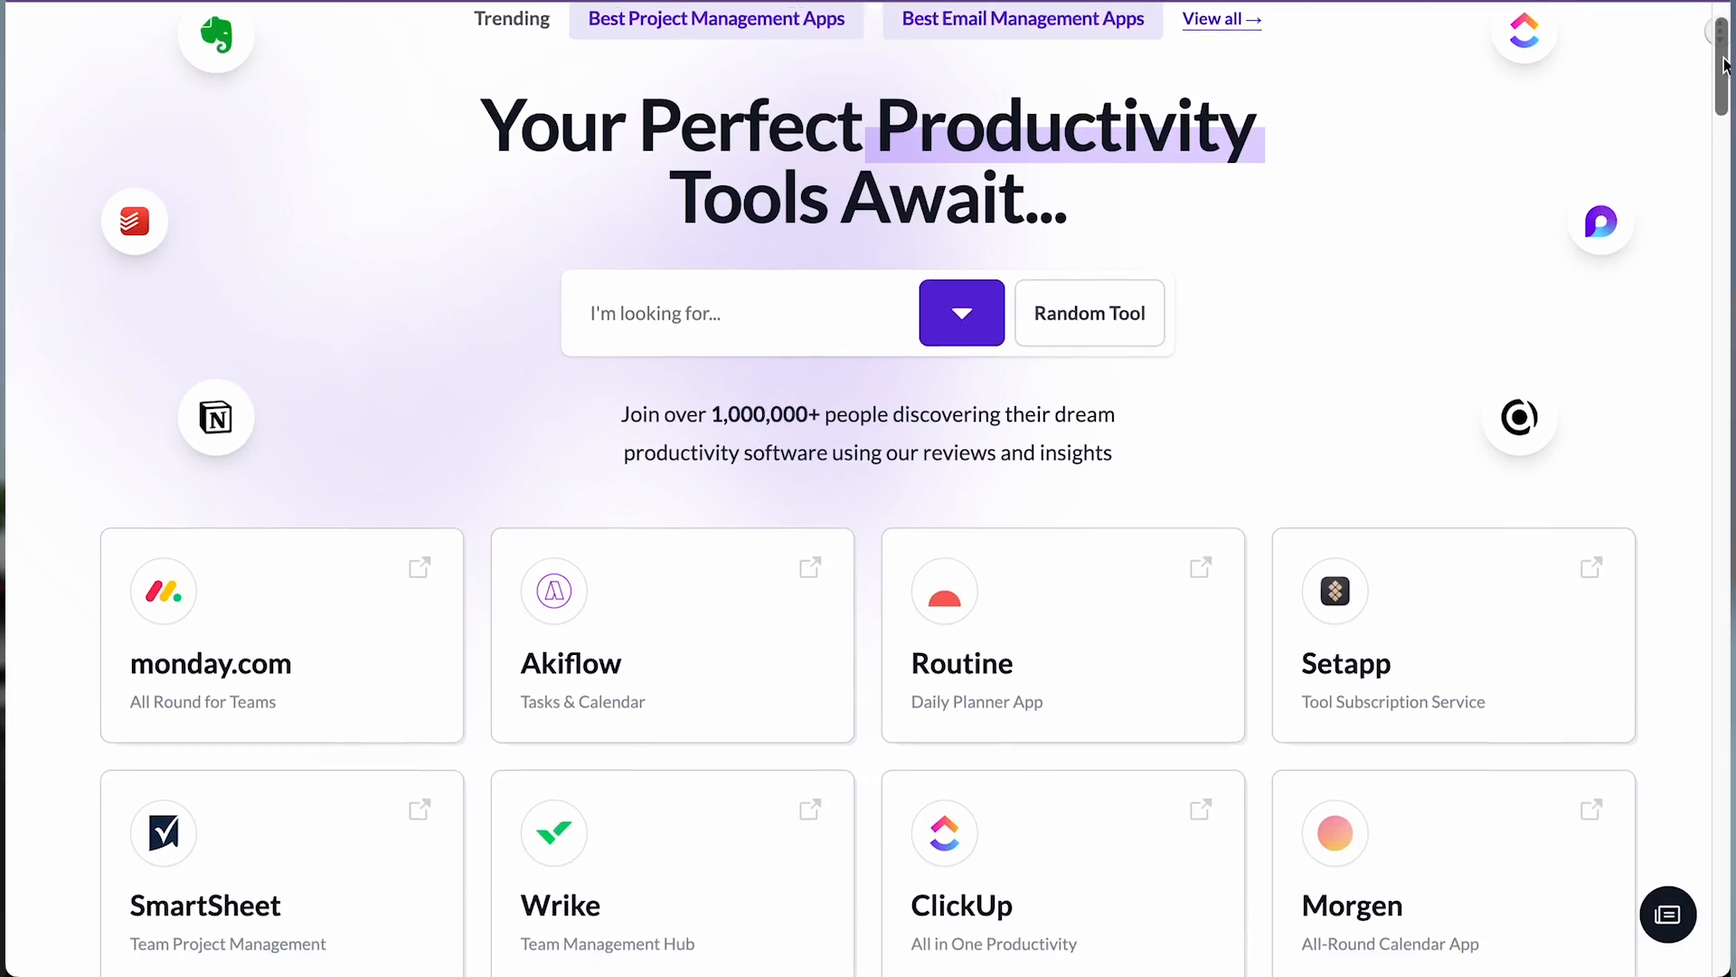
pyautogui.scroll(-3)
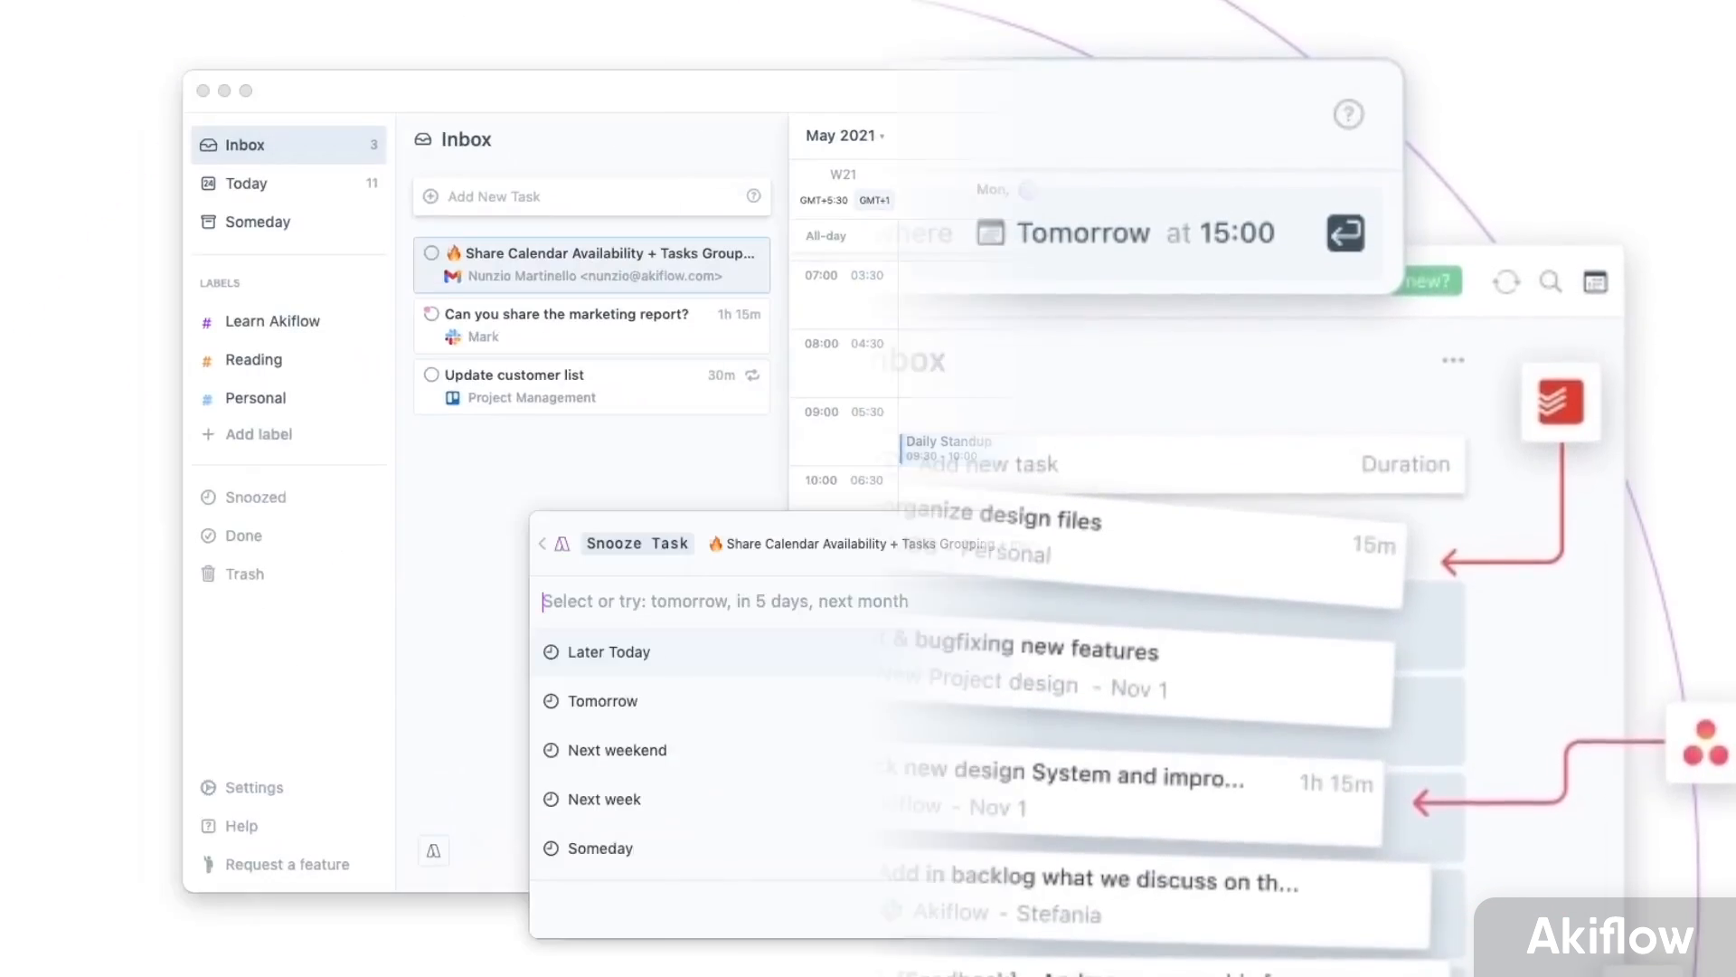
# Snooze the Share Calendar Availability task until Tomorrow
pyautogui.write('tomo')
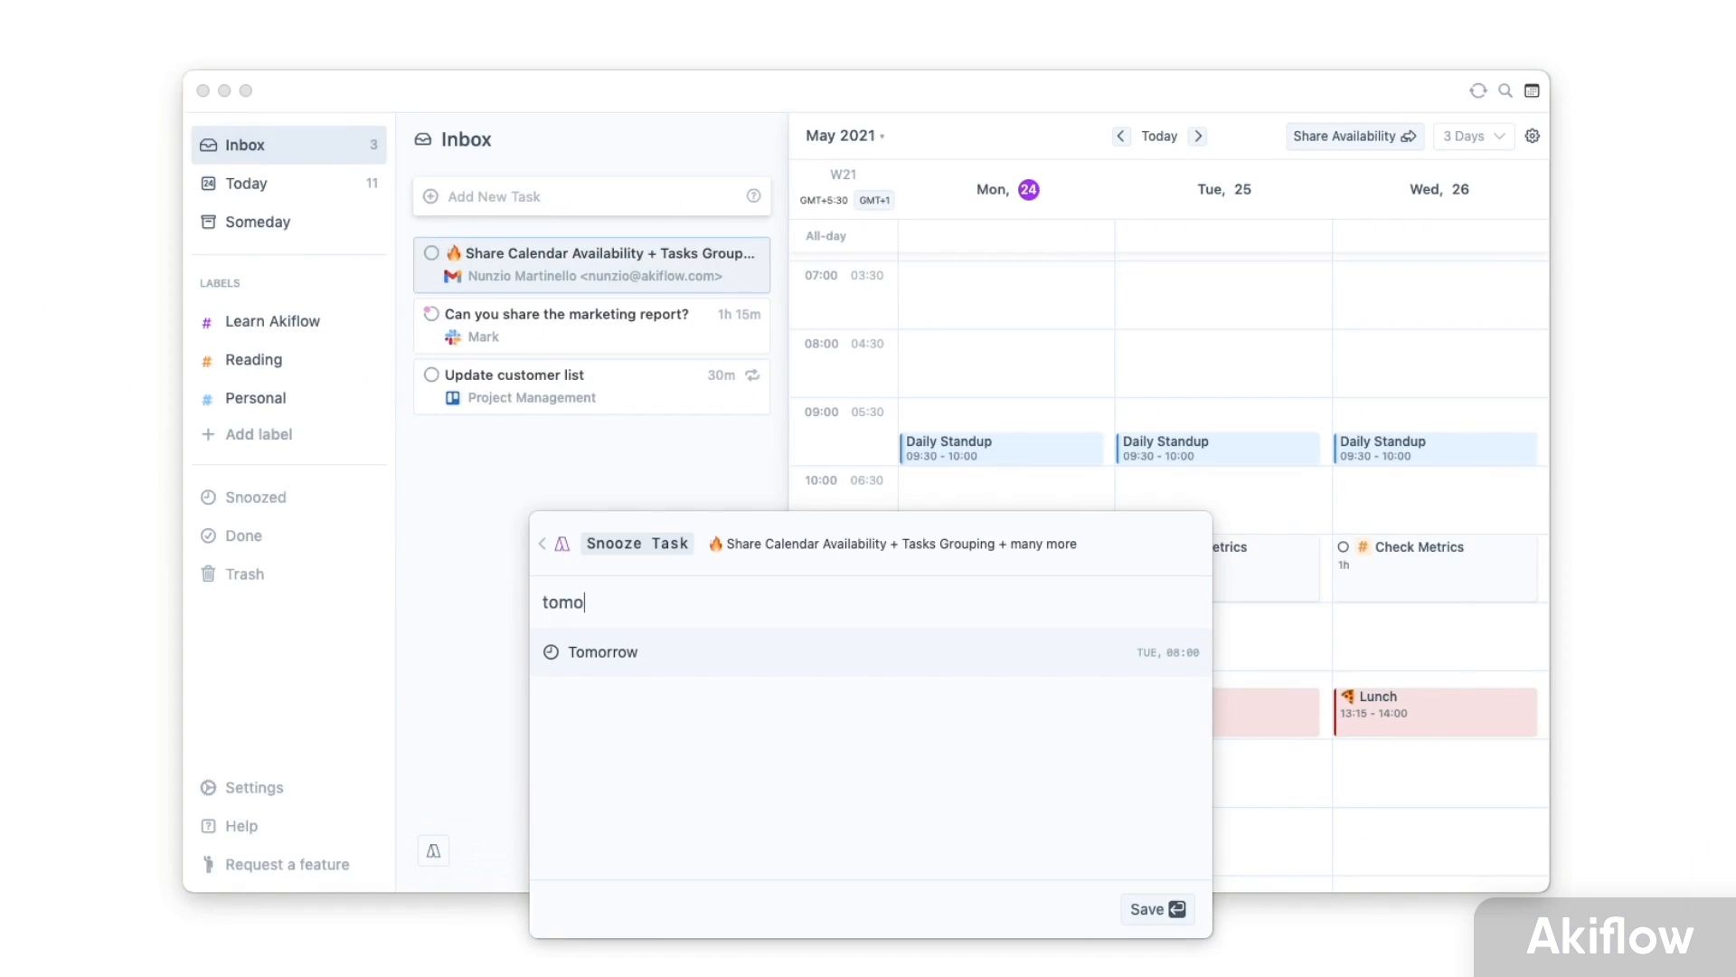
pyautogui.click(1352, 136)
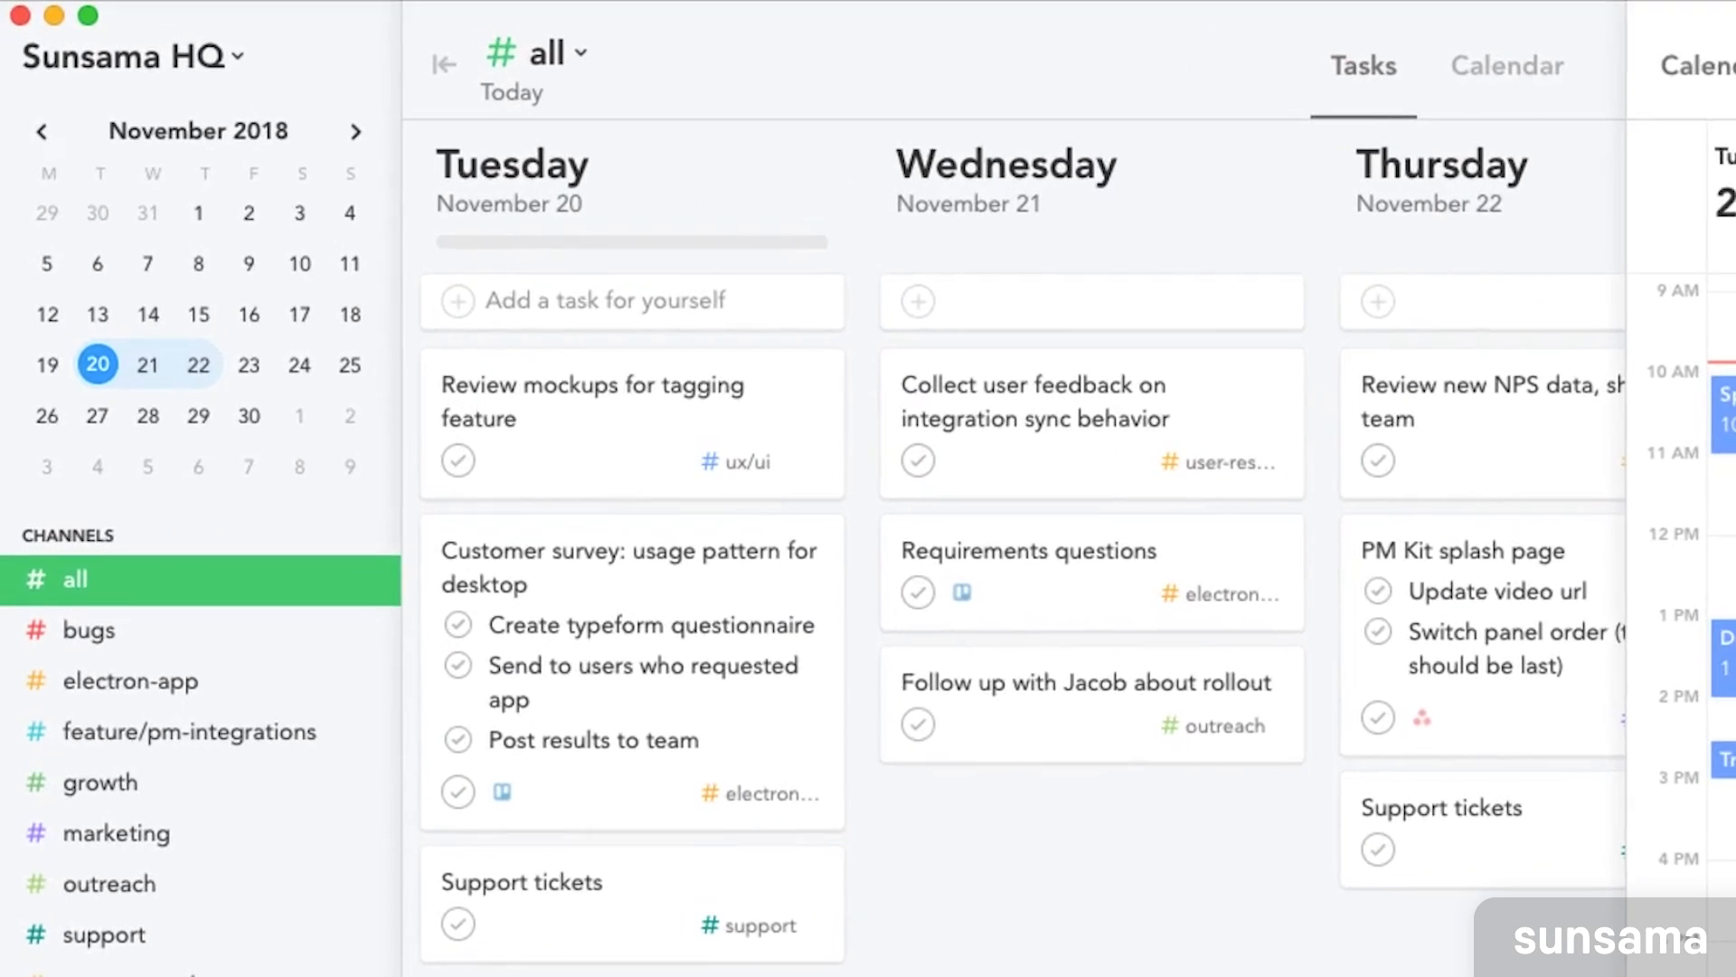
# Select the #all channel to view the week's tasks for November 20 to 22
pyautogui.click(443, 68)
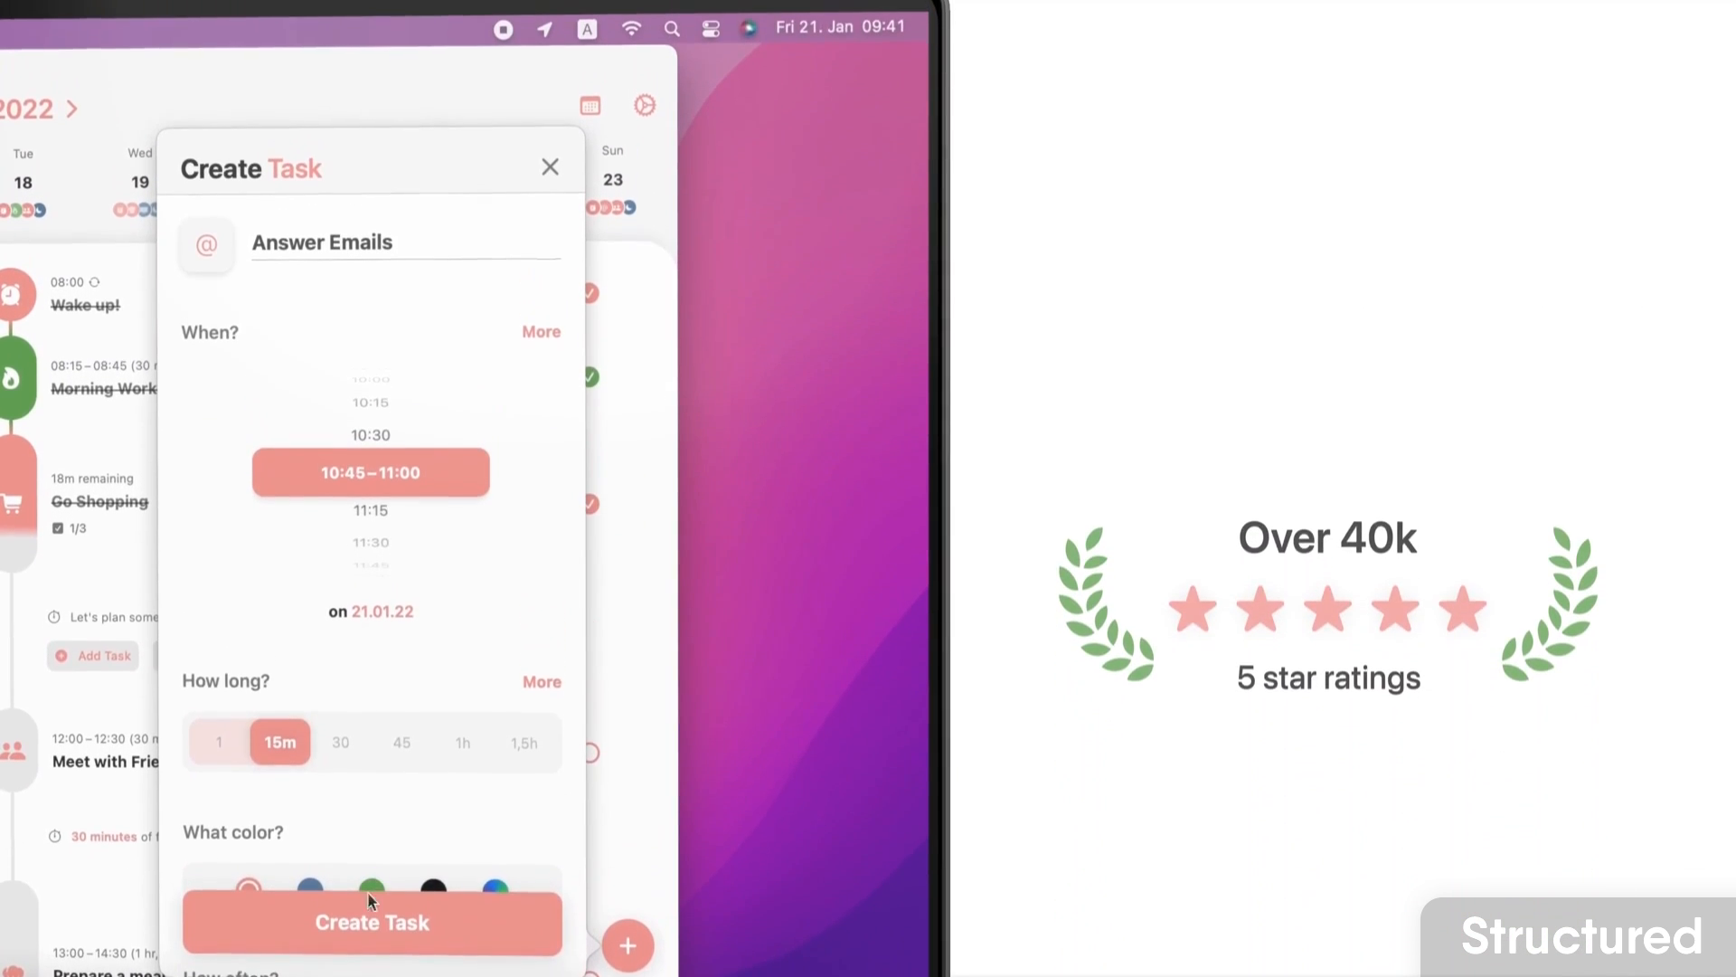
# Create the Answer Emails task for 10:45–11:00, lasting 15 minutes
pyautogui.click(370, 922)
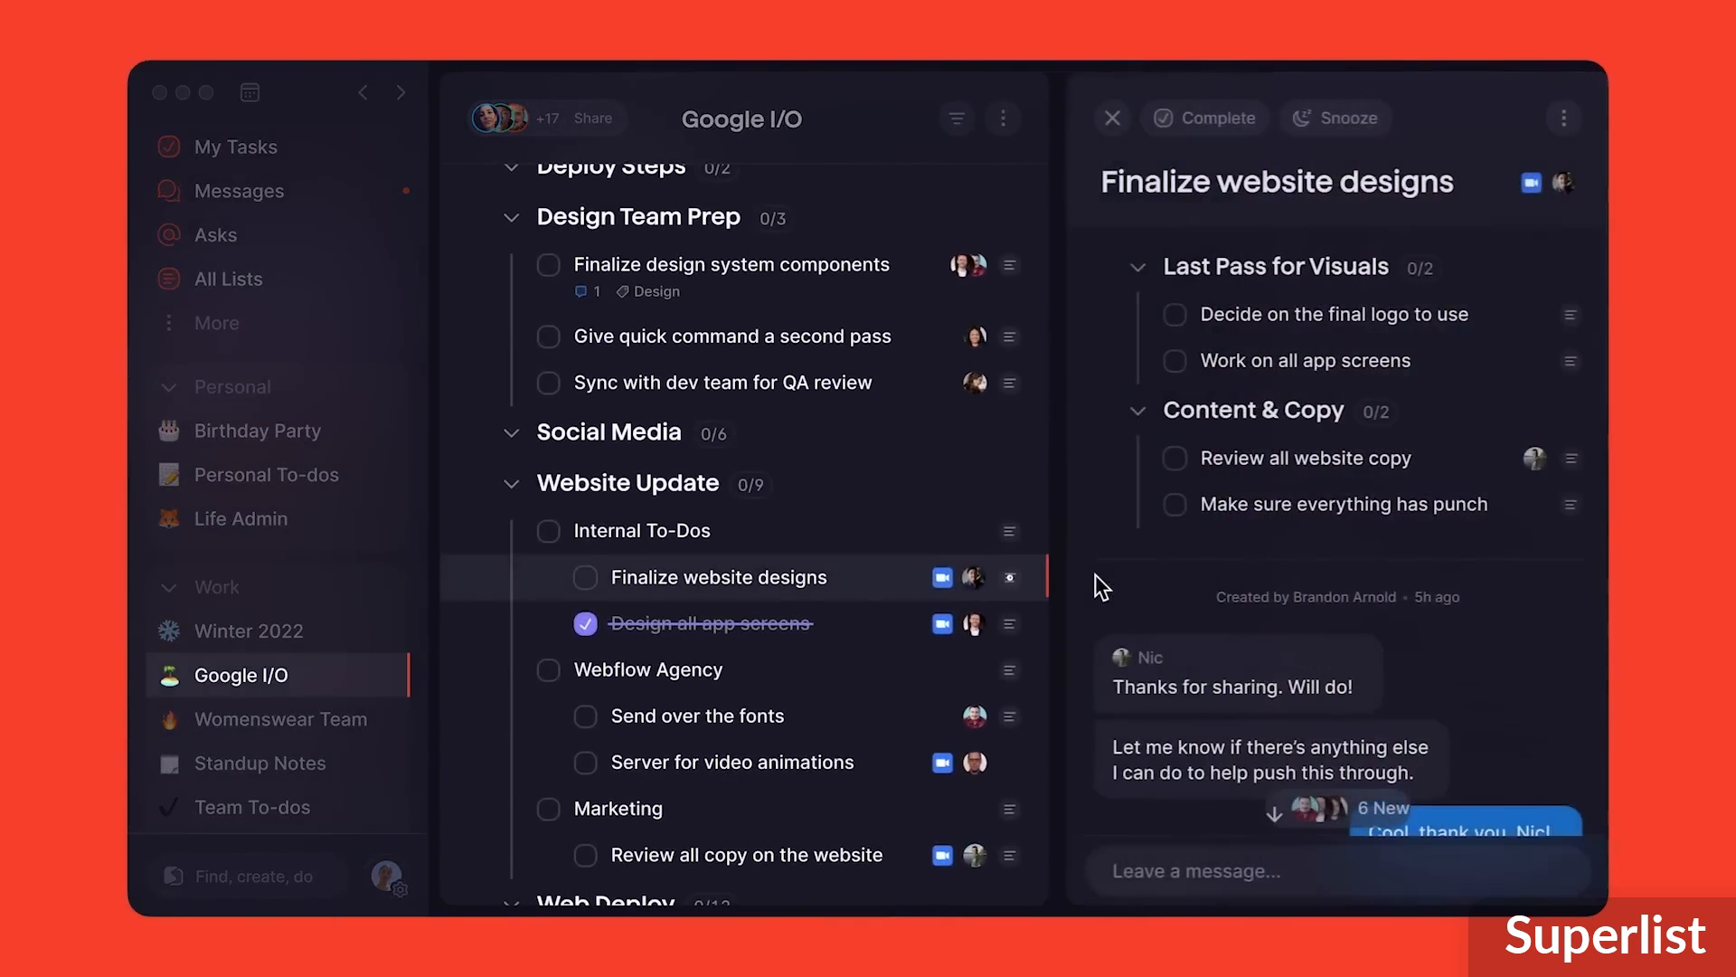
pyautogui.moveTo(1562, 458)
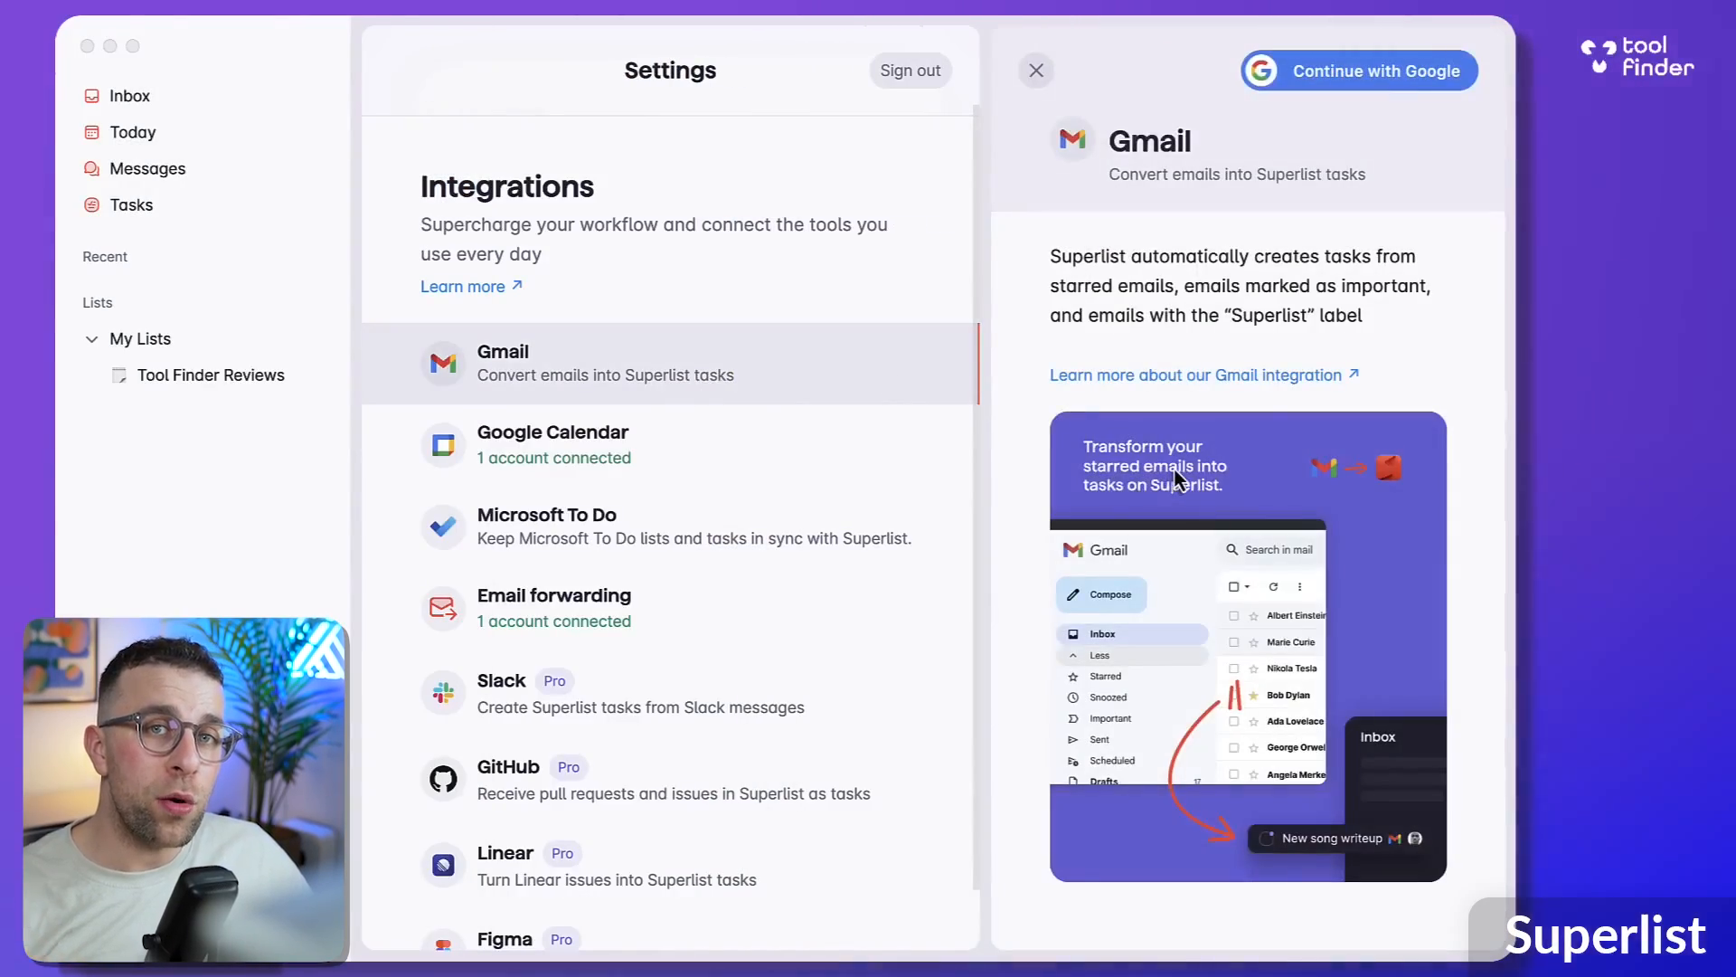
pyautogui.moveTo(814, 445)
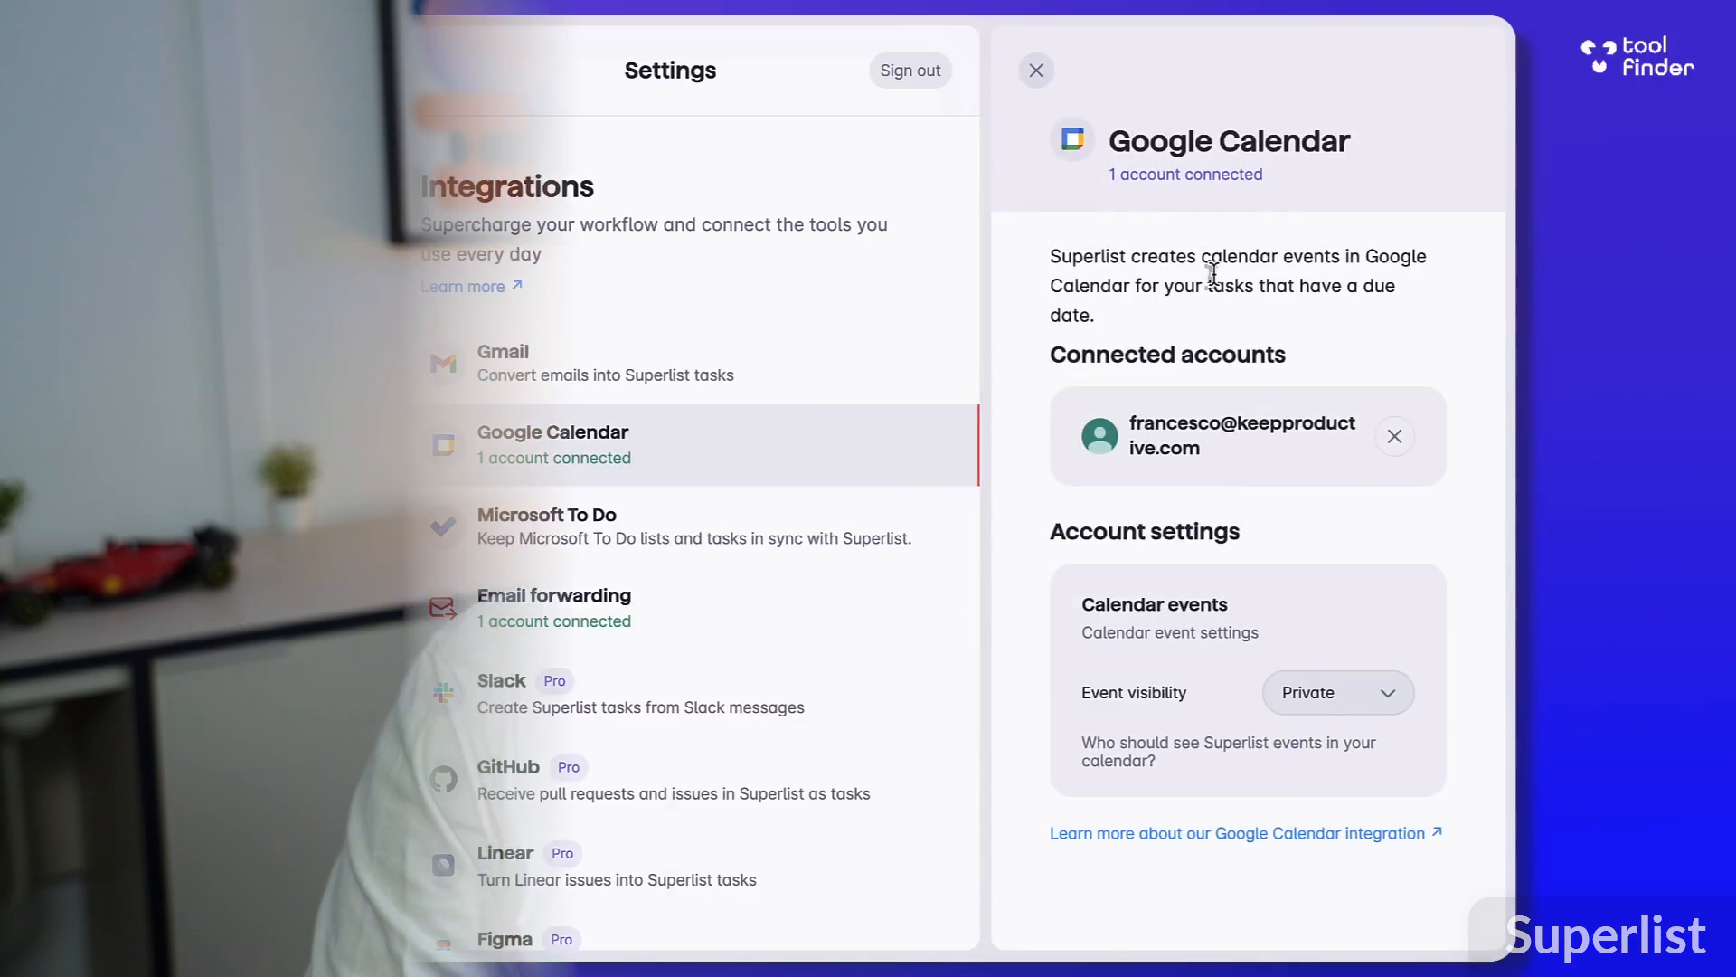
# Close the Google Calendar integration settings to return to My Tasks
pyautogui.click(1035, 70)
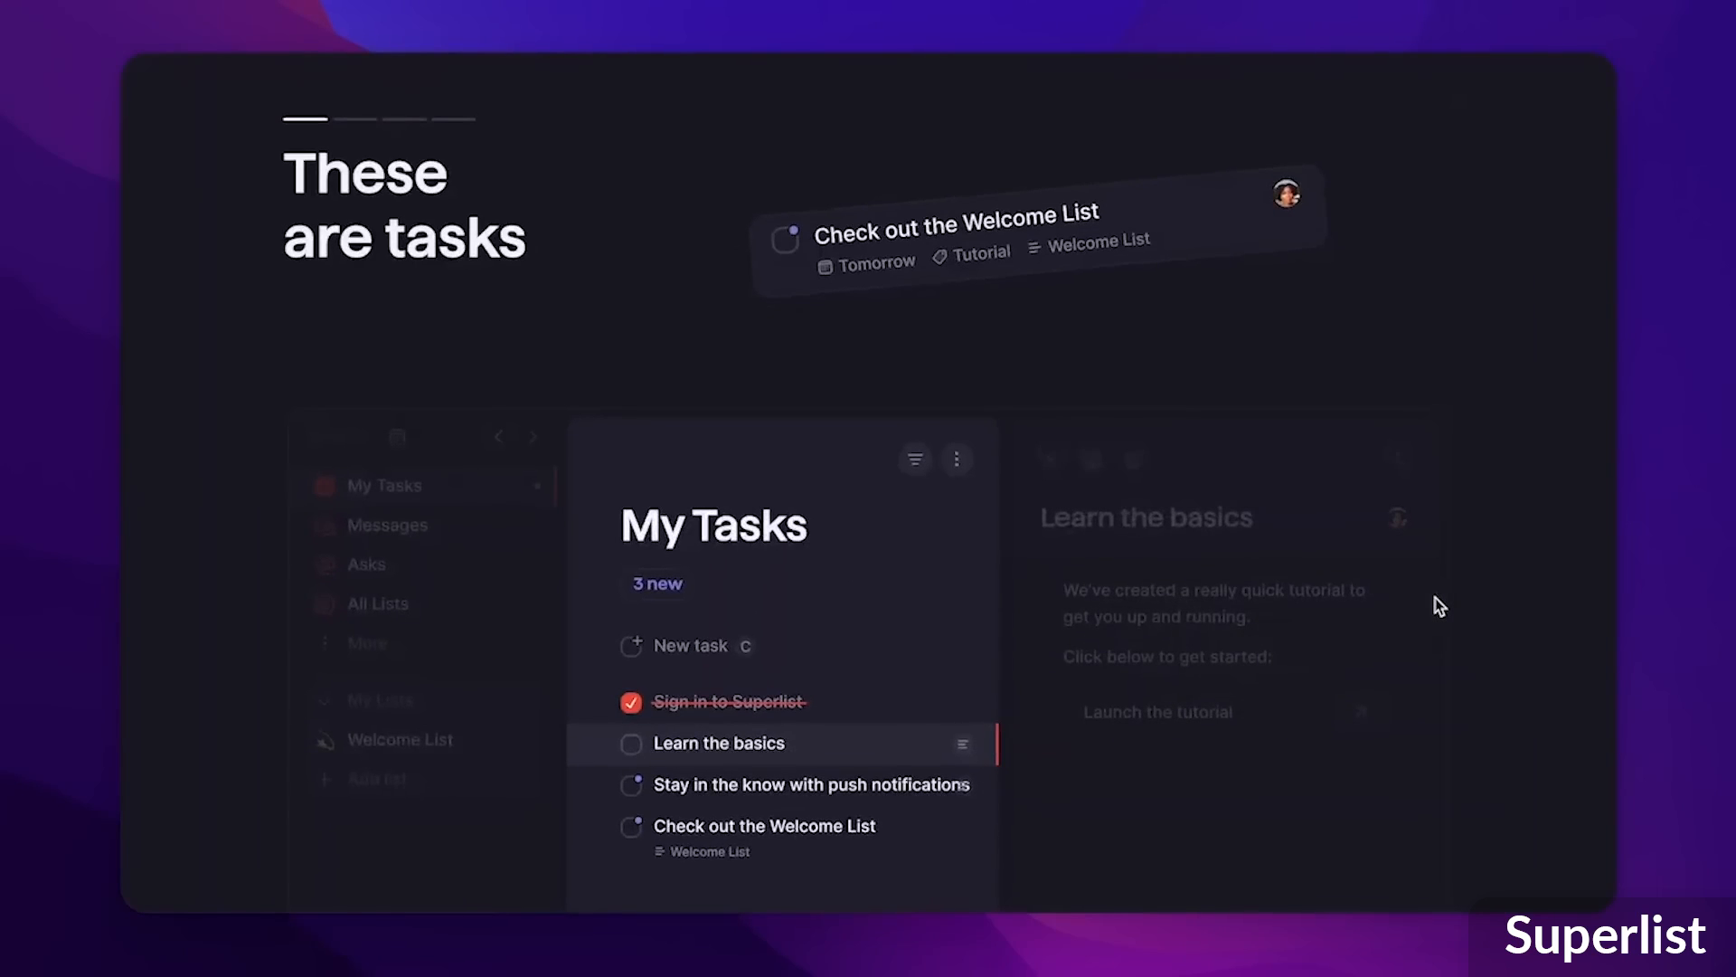
pyautogui.click(1101, 127)
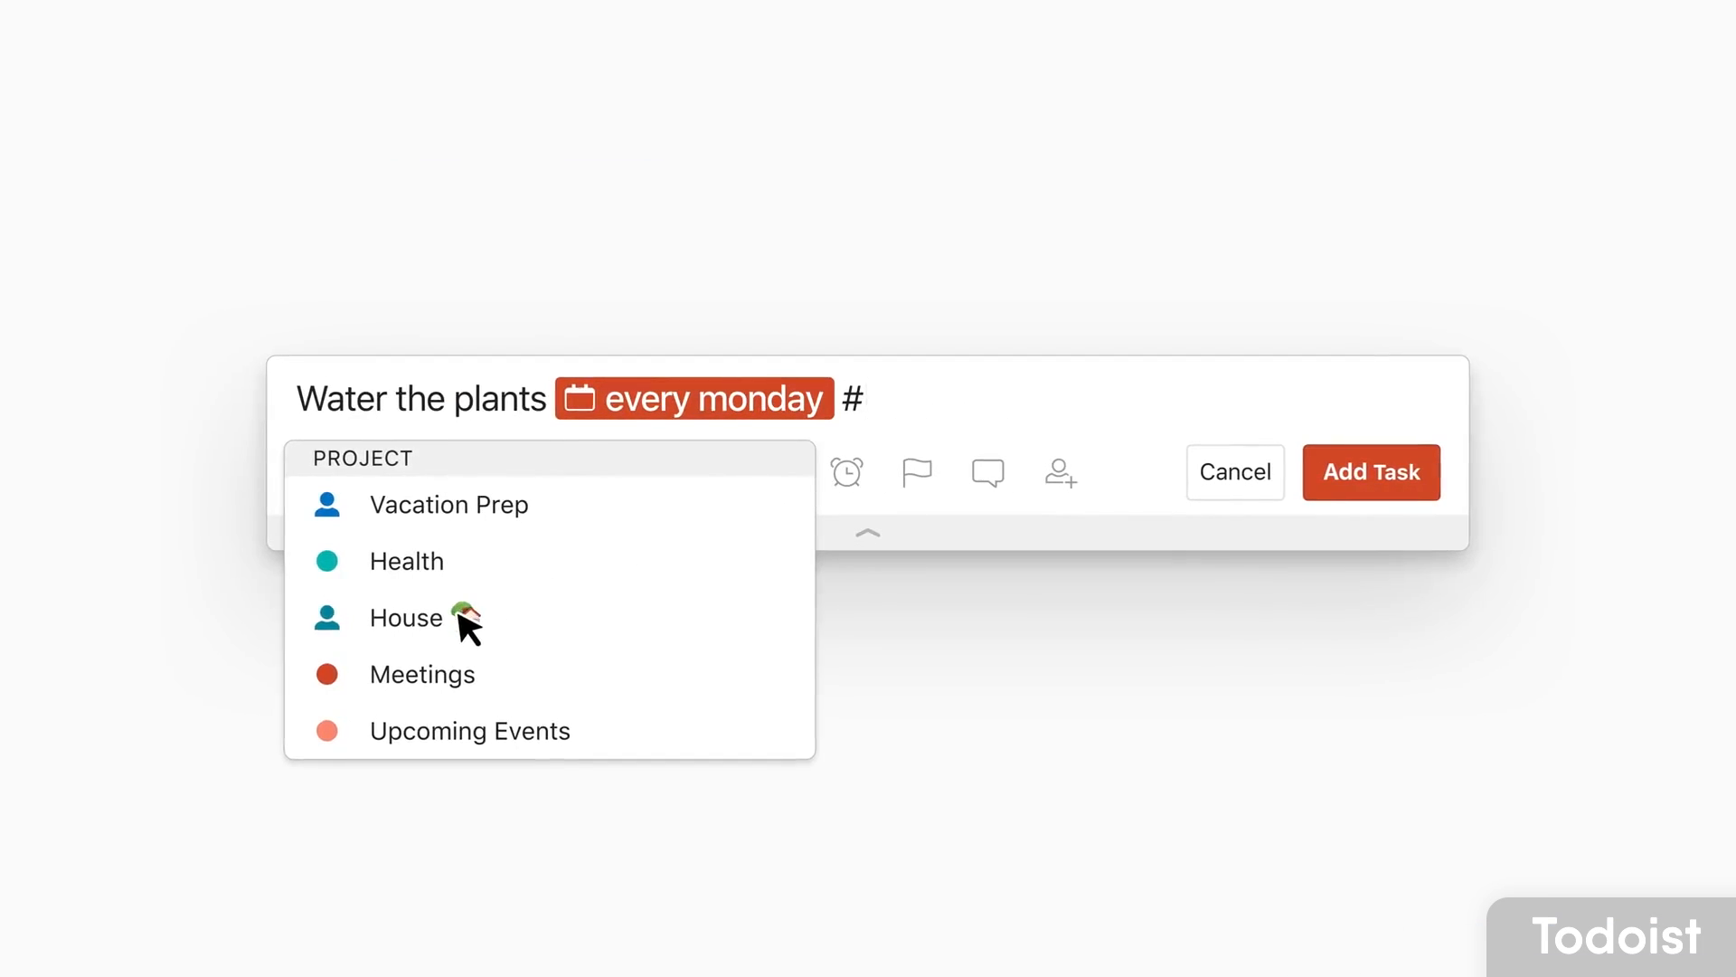
# File the Water the plants task, repeating every Monday, under the House project
pyautogui.click(406, 616)
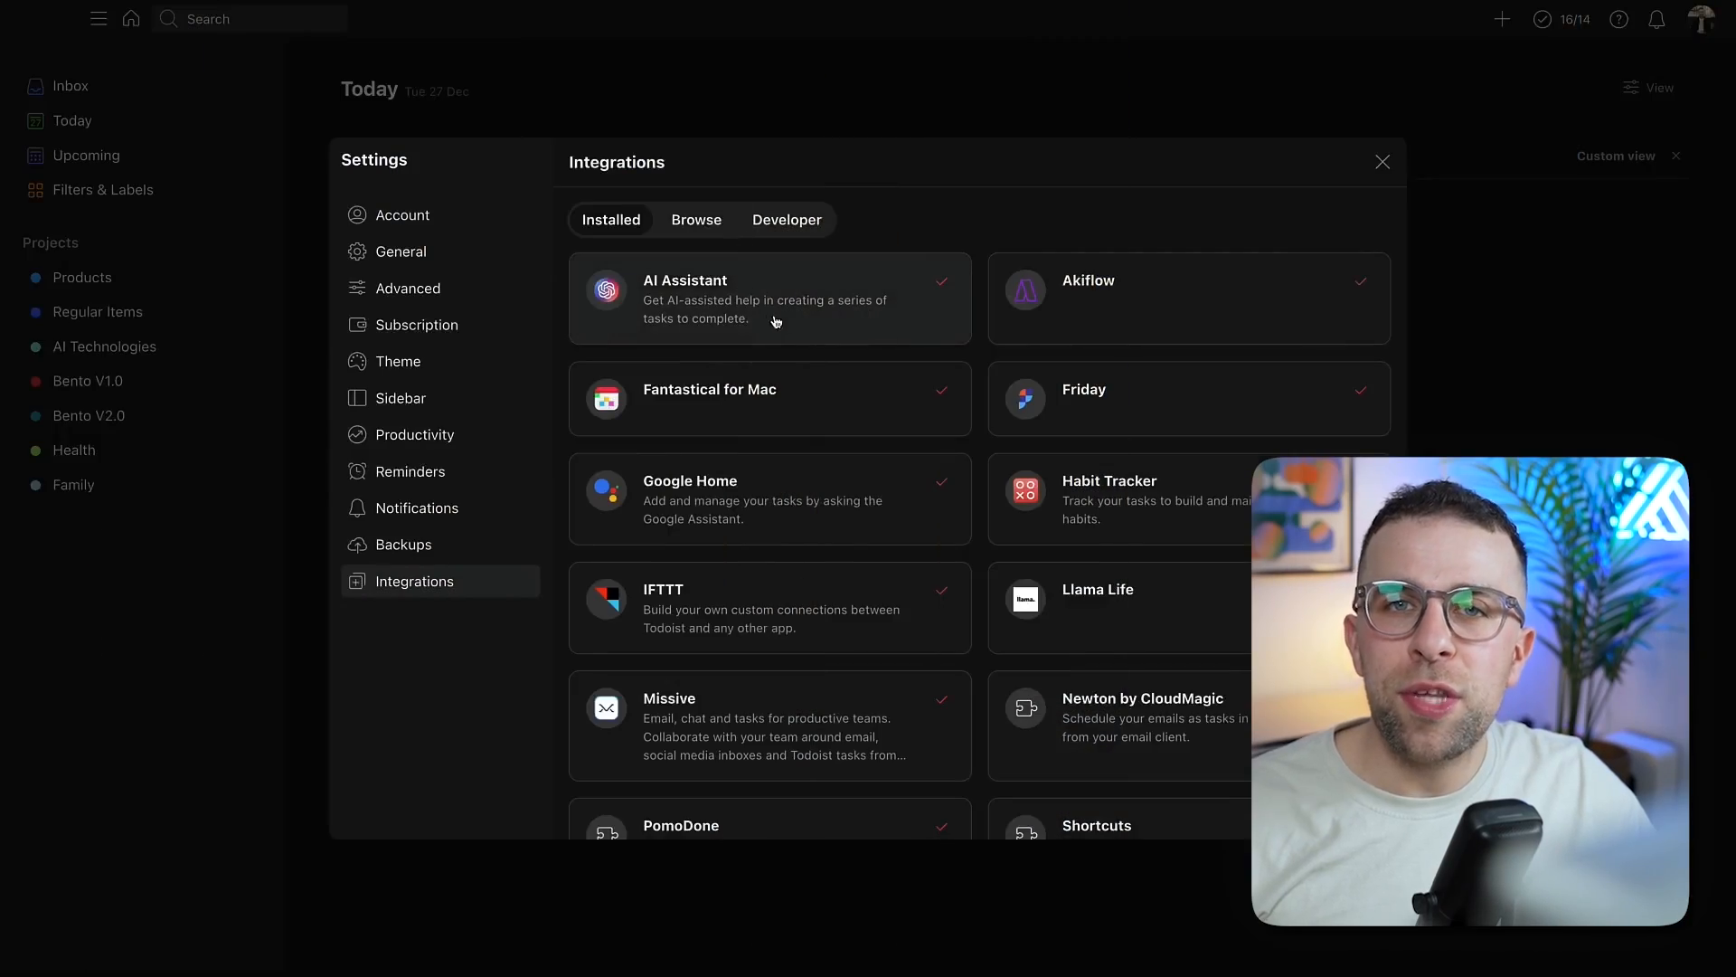
# Open Film videos' Summarise Todoist's AI Functionality subtask and request AI completion tips
pyautogui.click(769, 297)
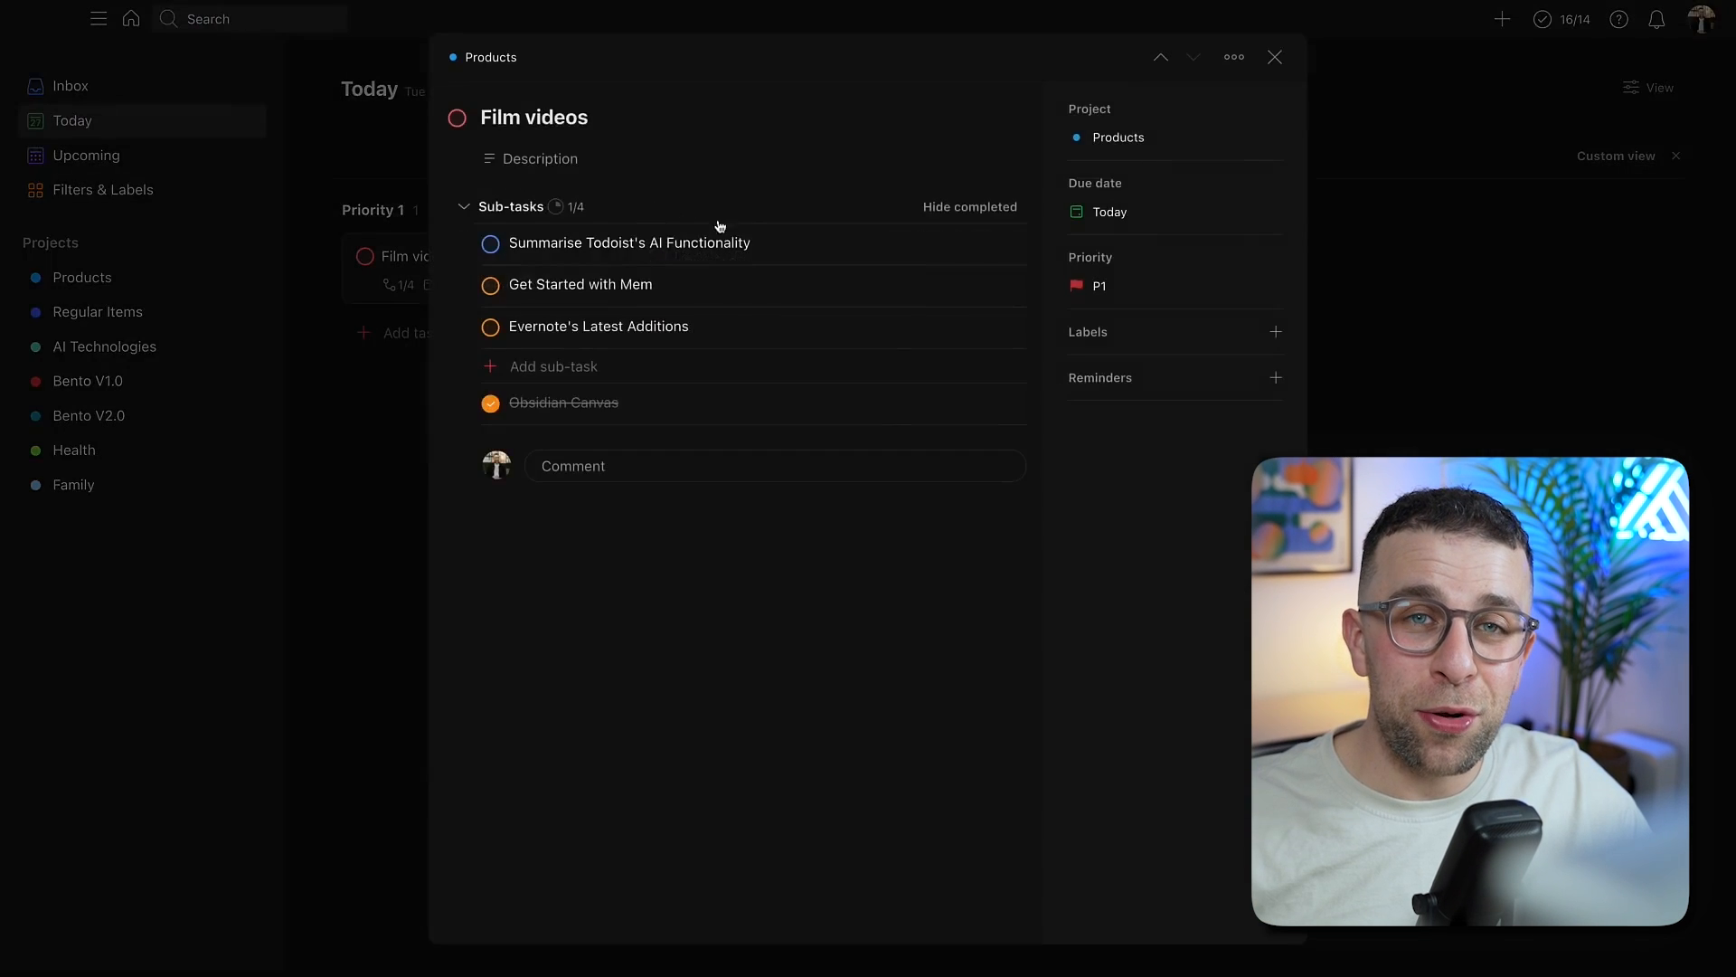
pyautogui.click(1233, 56)
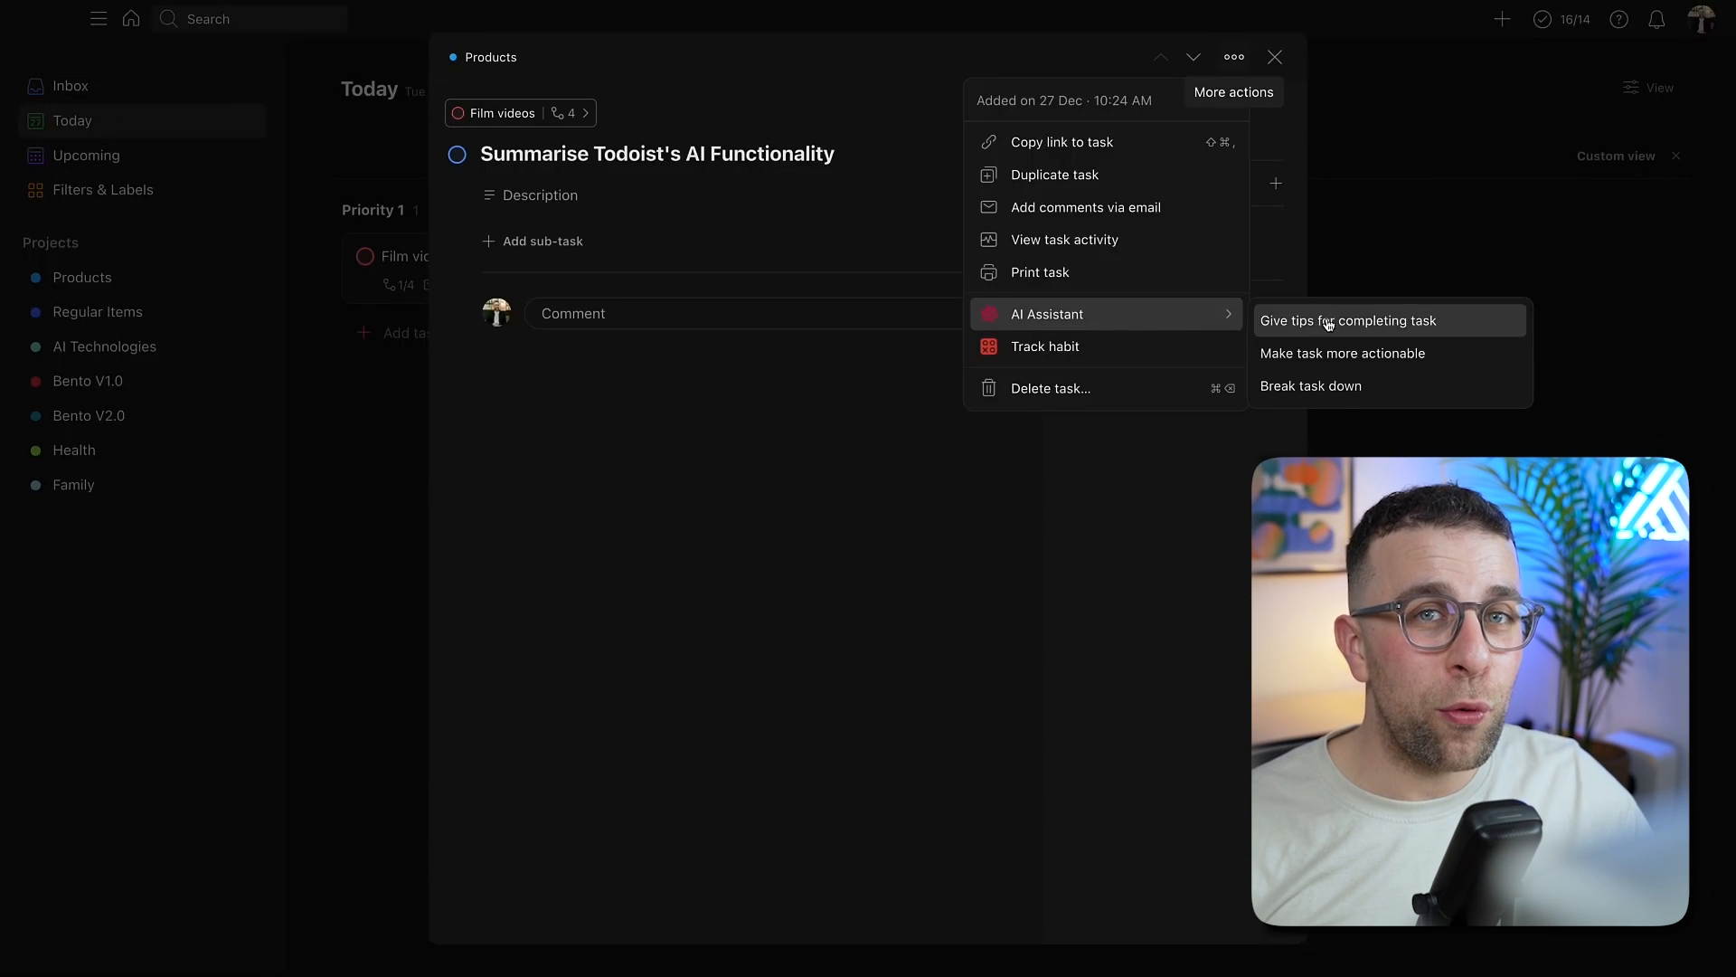
pyautogui.click(1346, 321)
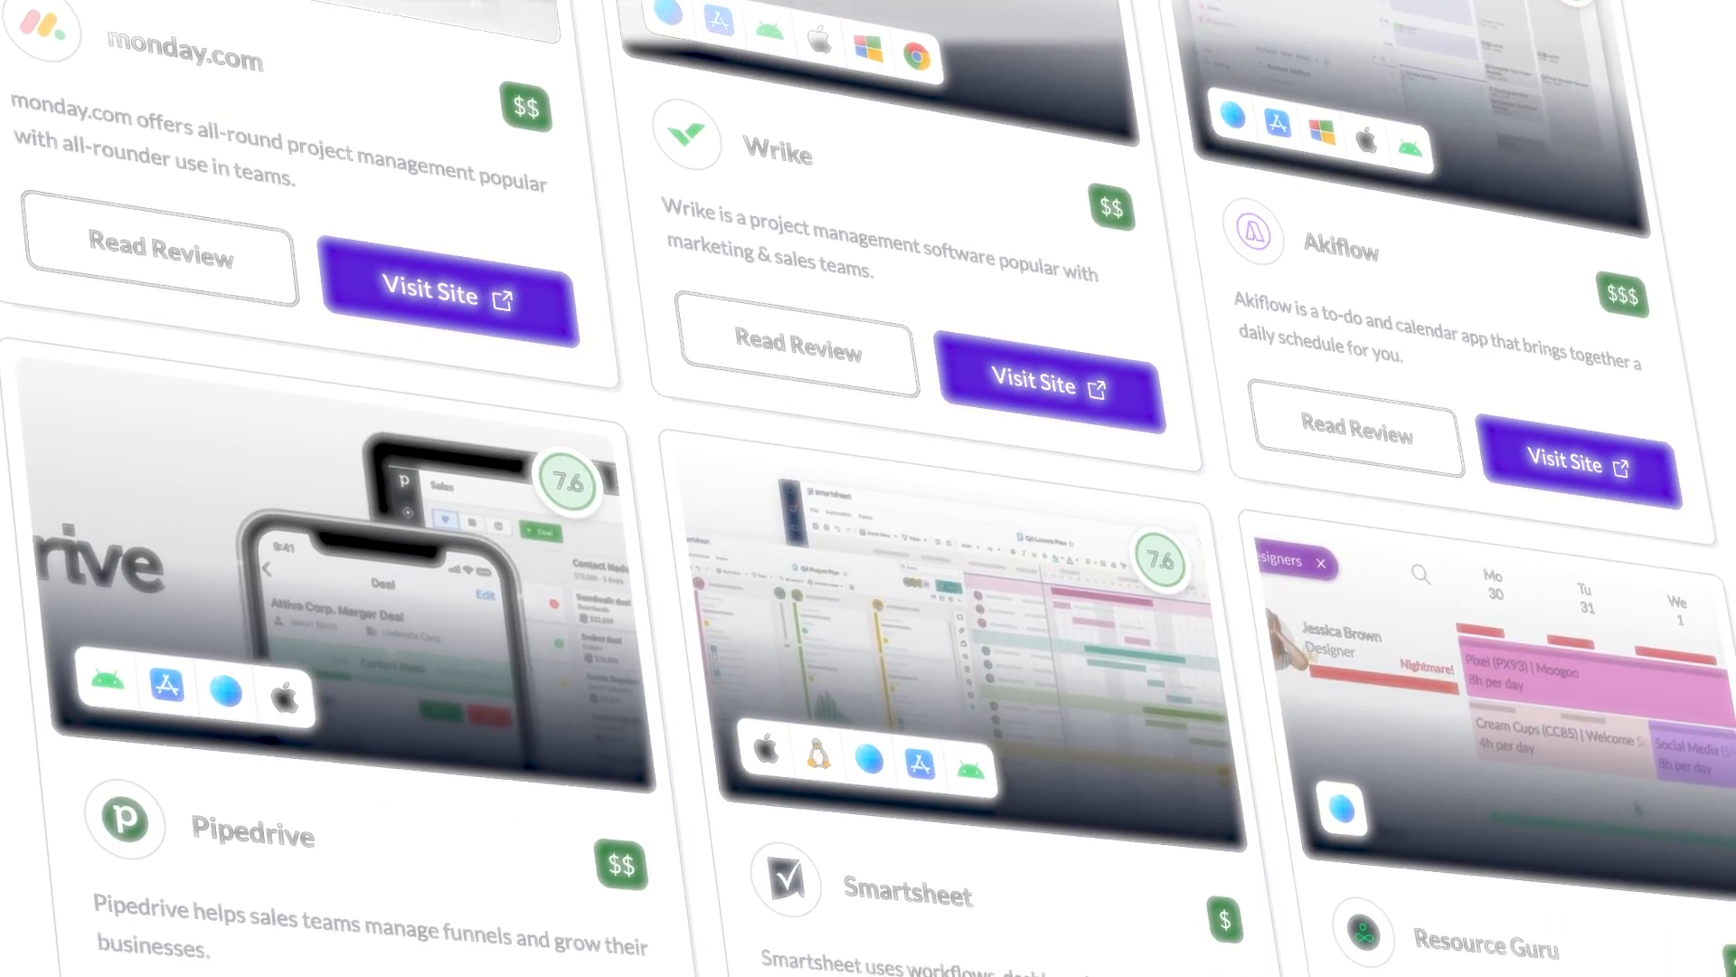
# Scroll the Tool Finder directory down to the Pipedrive, Smartsheet and Resource Guru cards
pyautogui.scroll(-3)
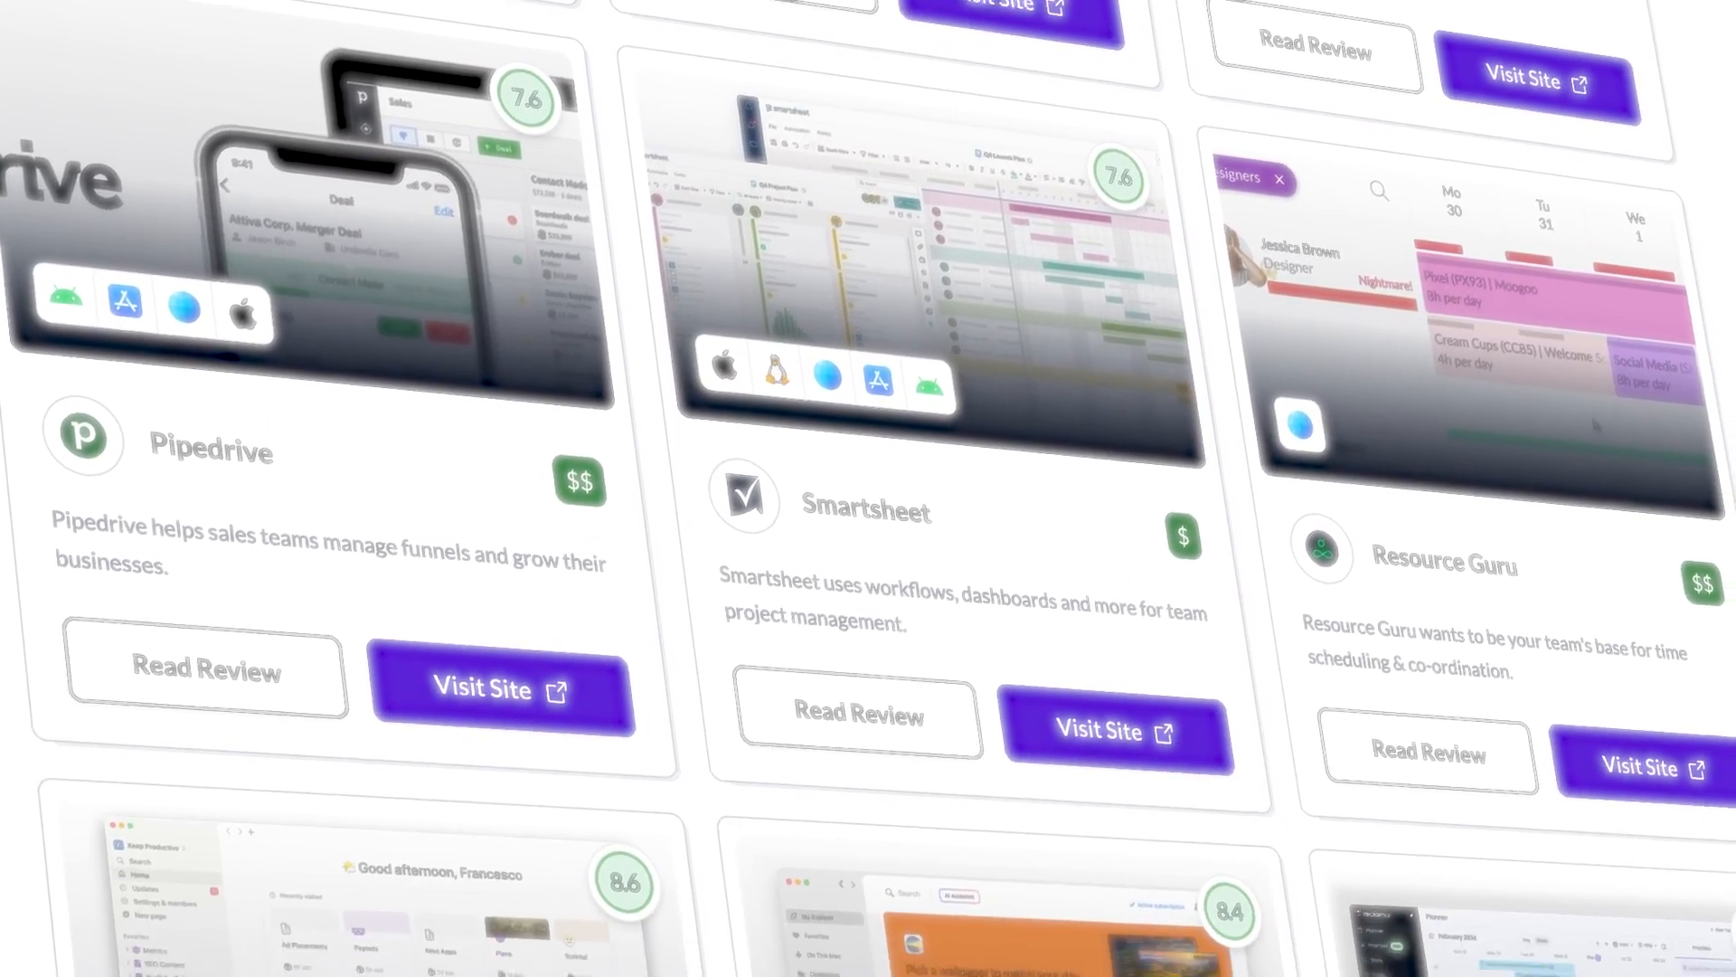